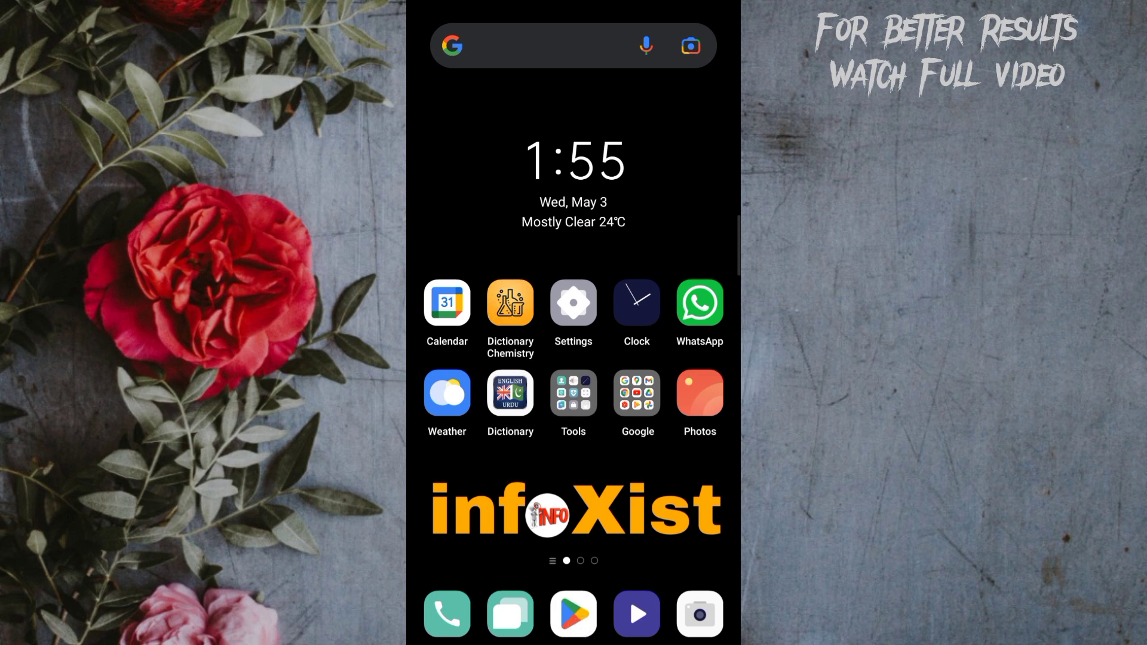
Update the Instagram app from the store and launch it
click(572, 613)
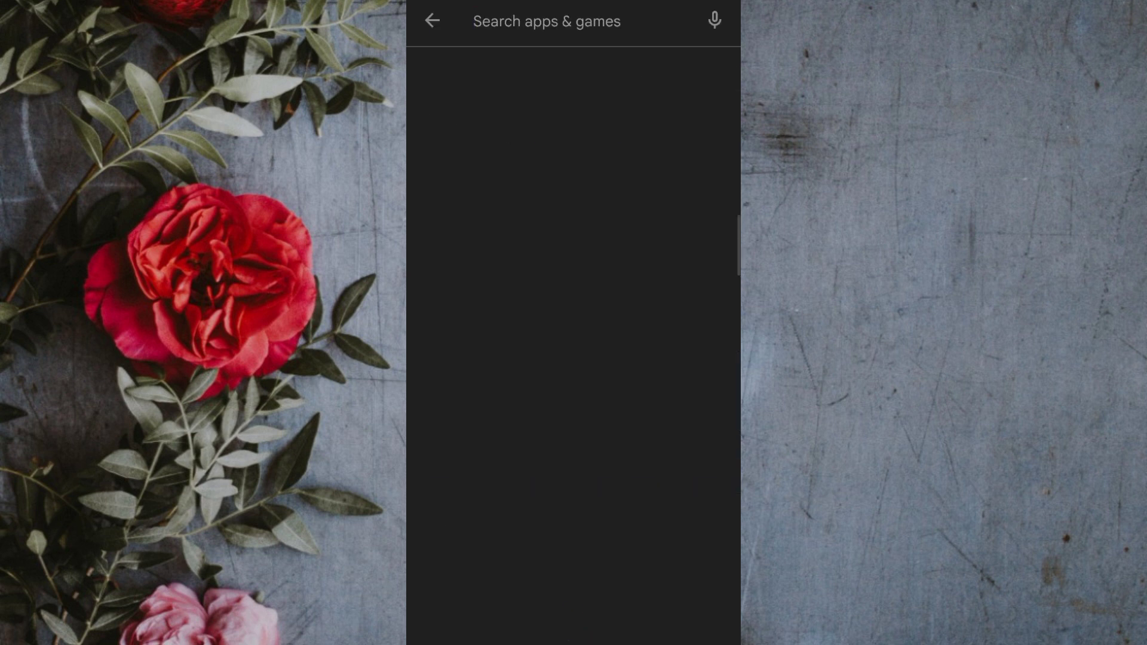
text(in)
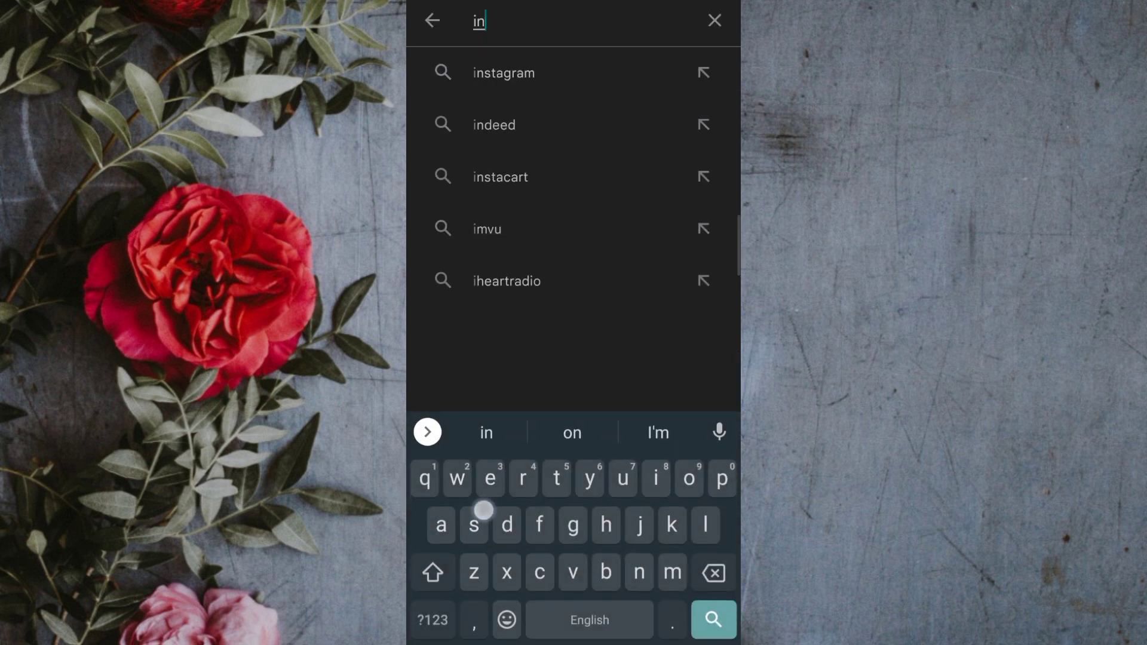
click(503, 73)
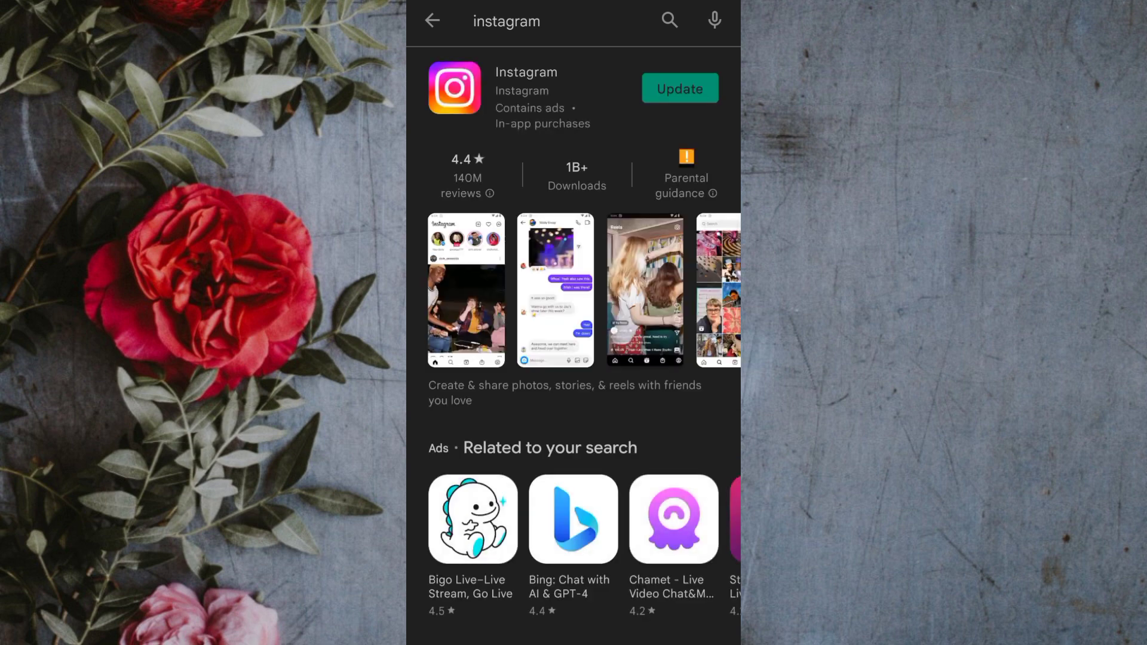
click(679, 87)
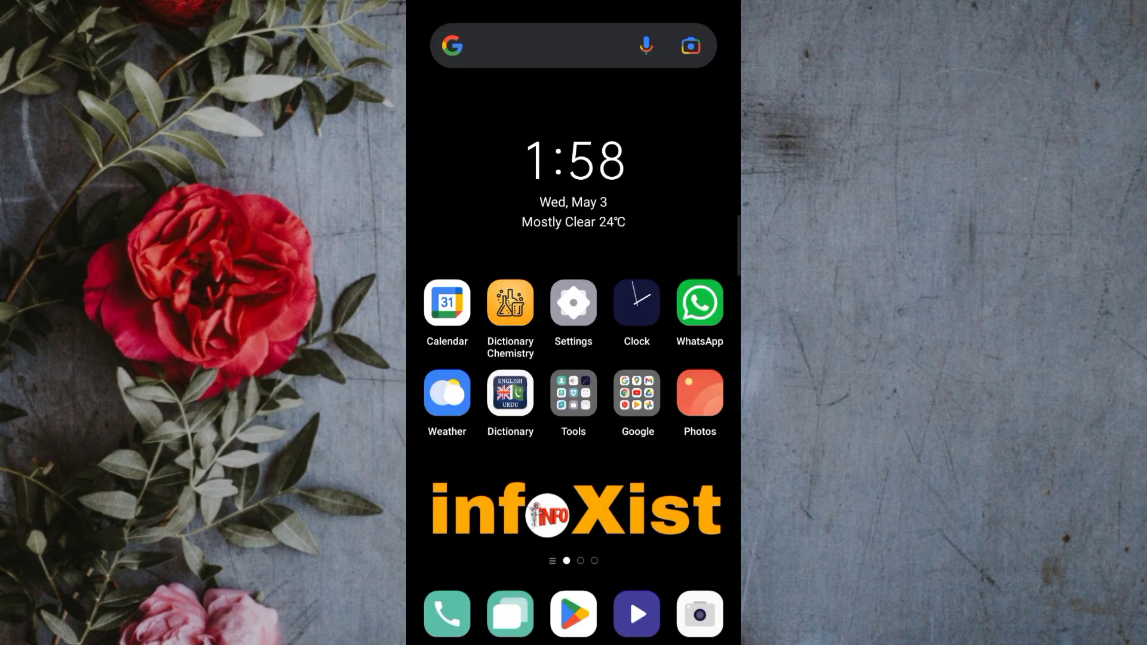
scroll(left, 3)
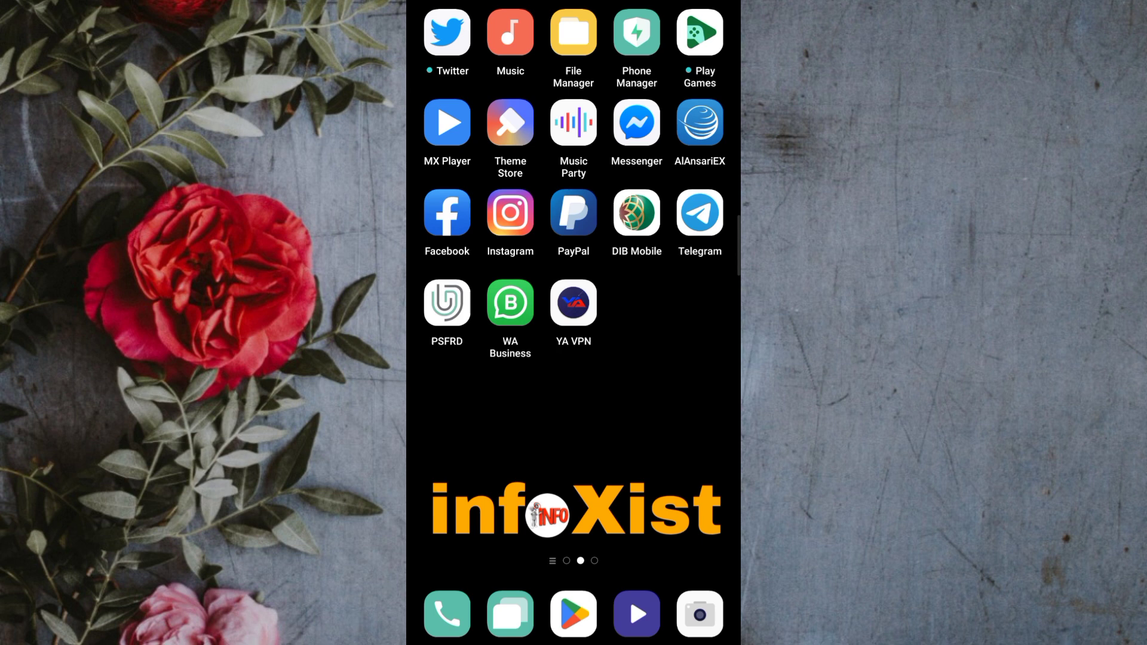
click(510, 213)
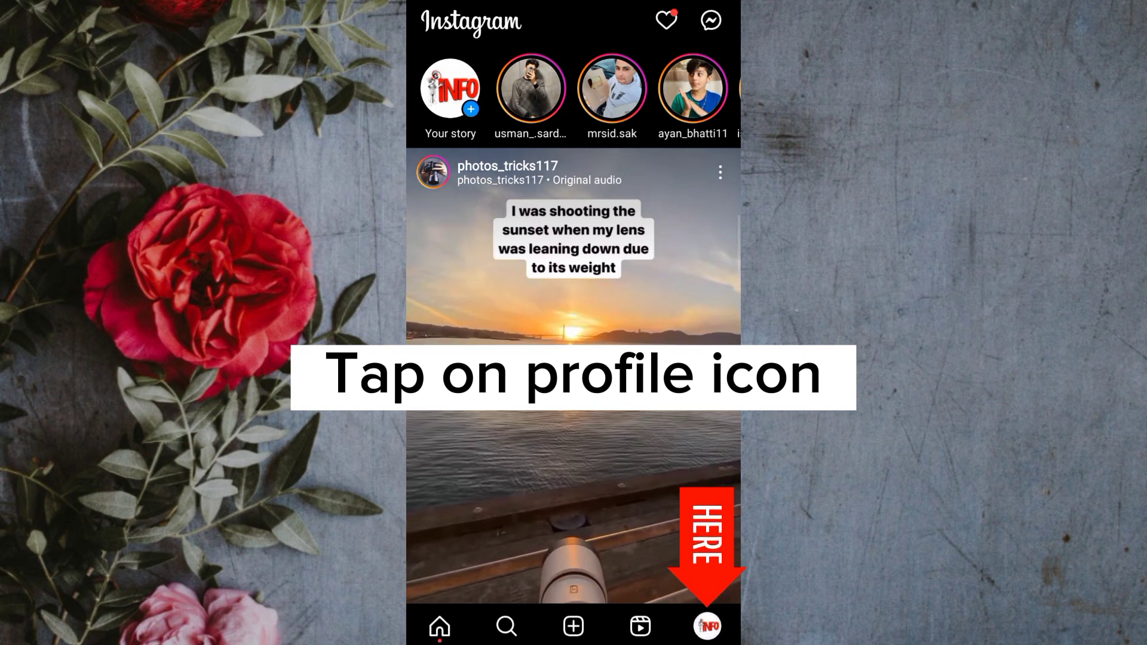
From the profile menu, reach Download your information under Your activity
click(706, 626)
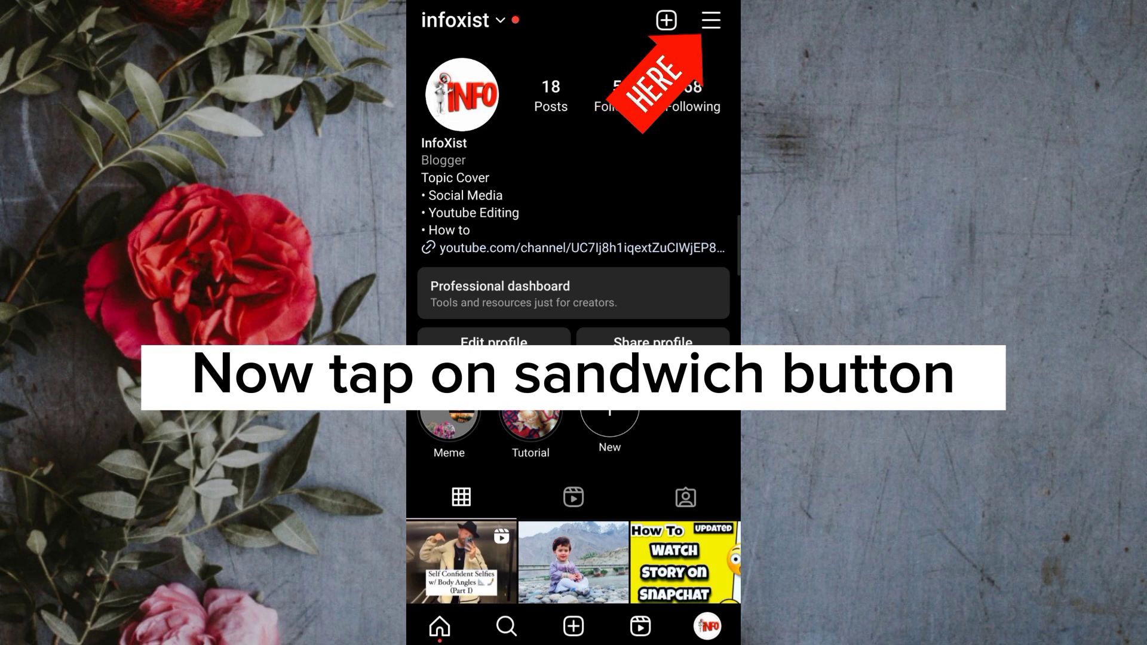
click(709, 20)
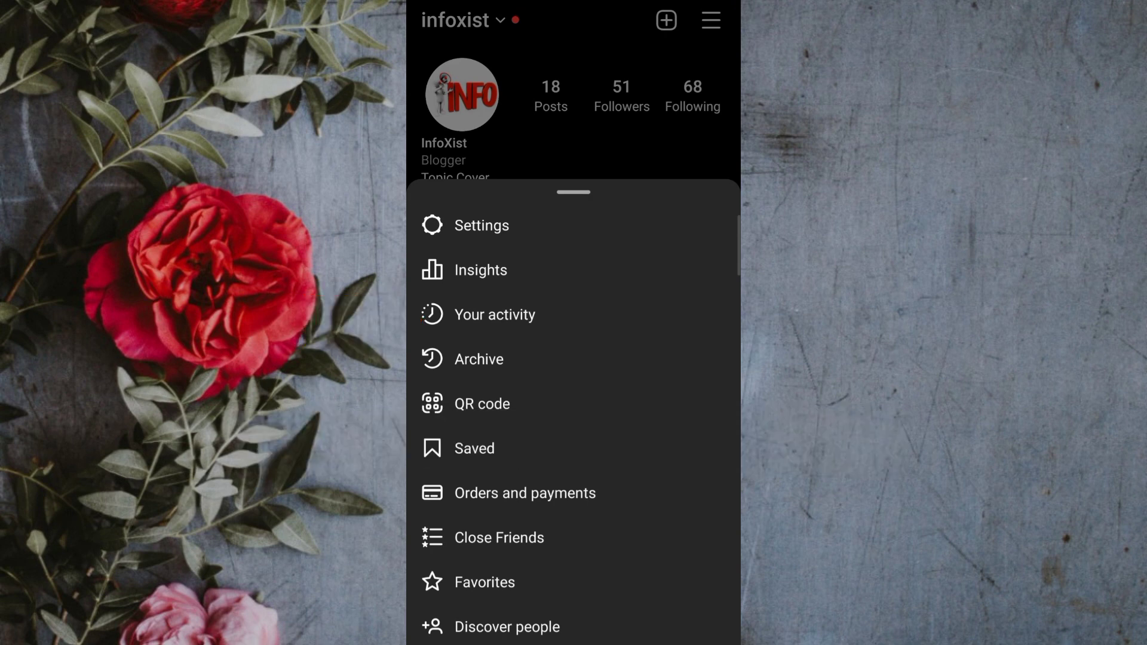
click(495, 314)
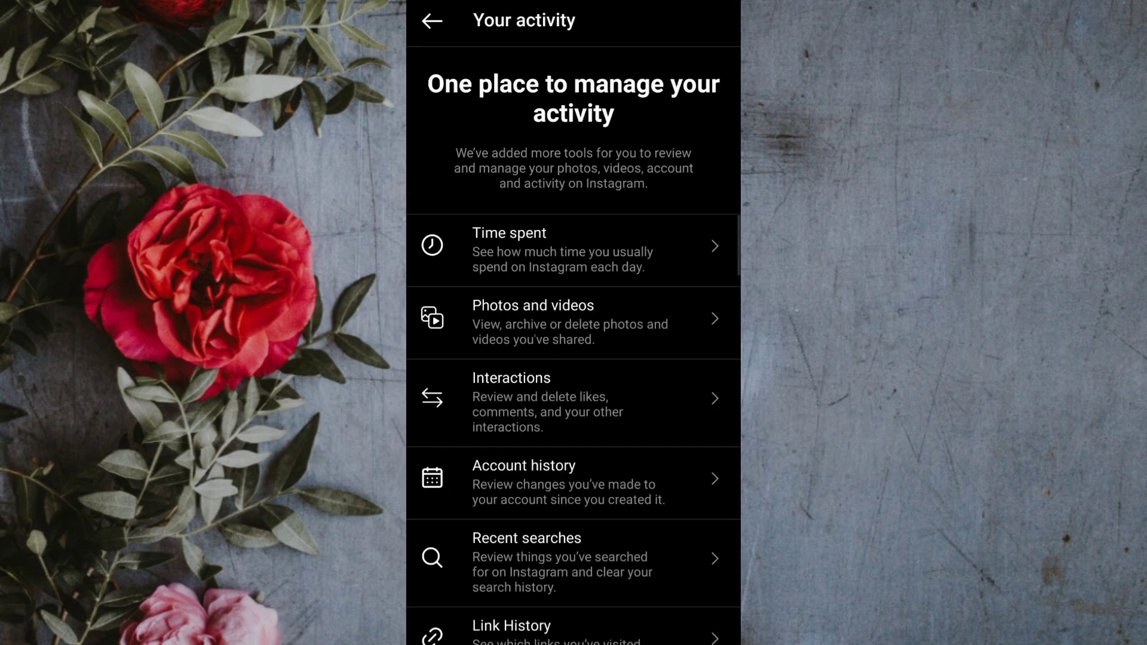
scroll(down, 3)
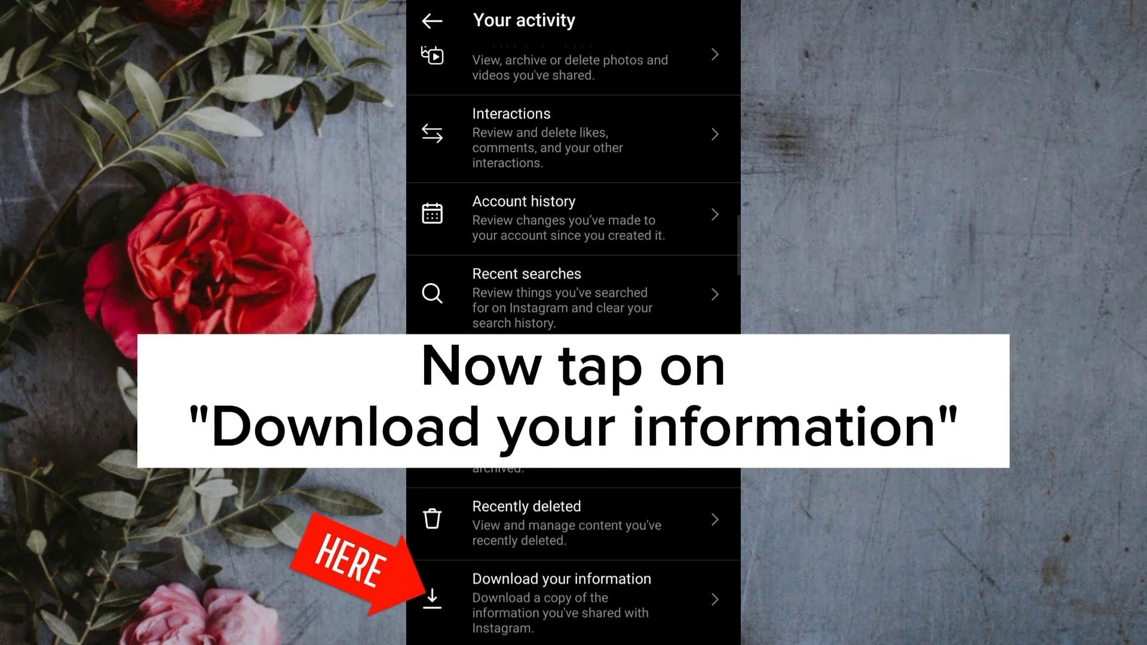
click(561, 596)
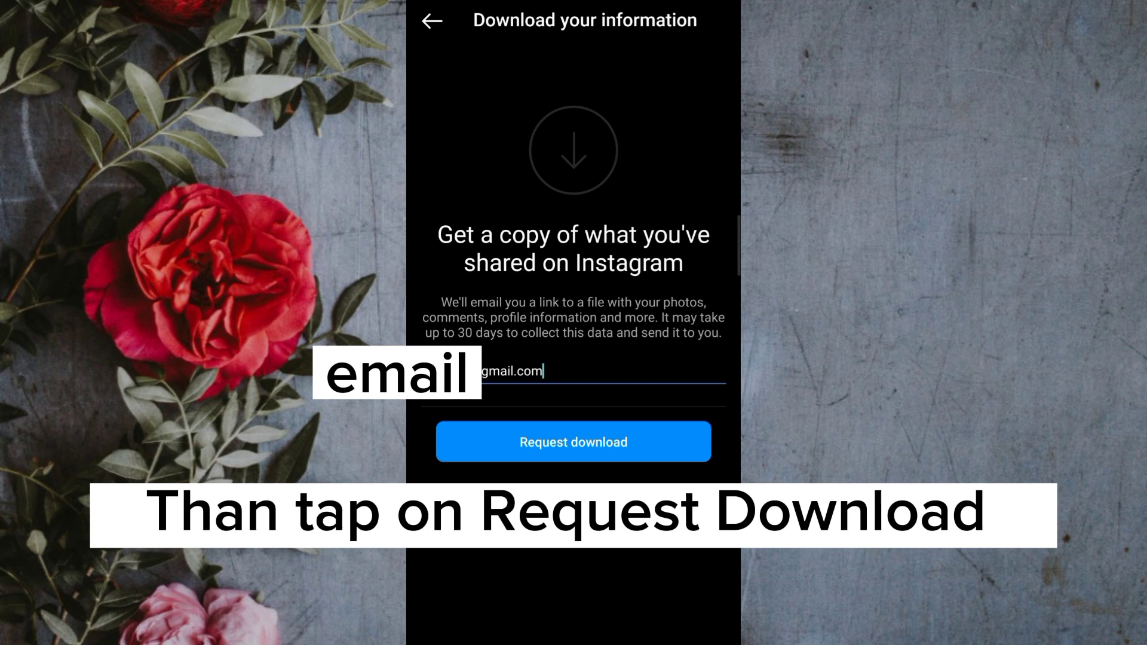
Request the account data download, confirm the password and dismiss the confirmation
click(572, 441)
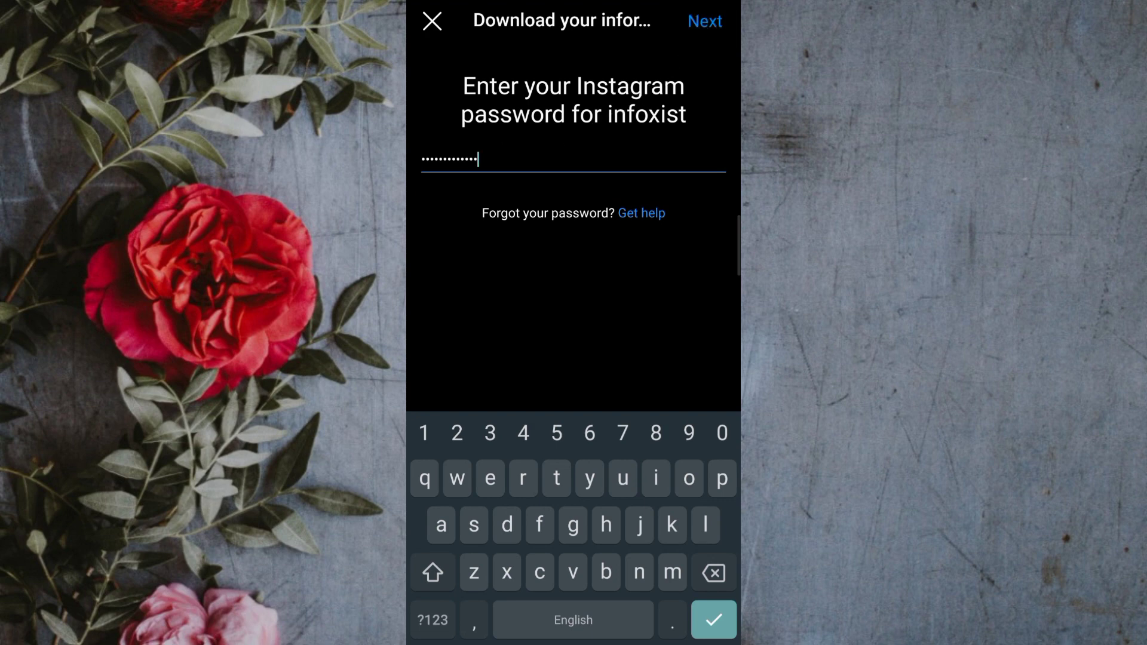
click(703, 20)
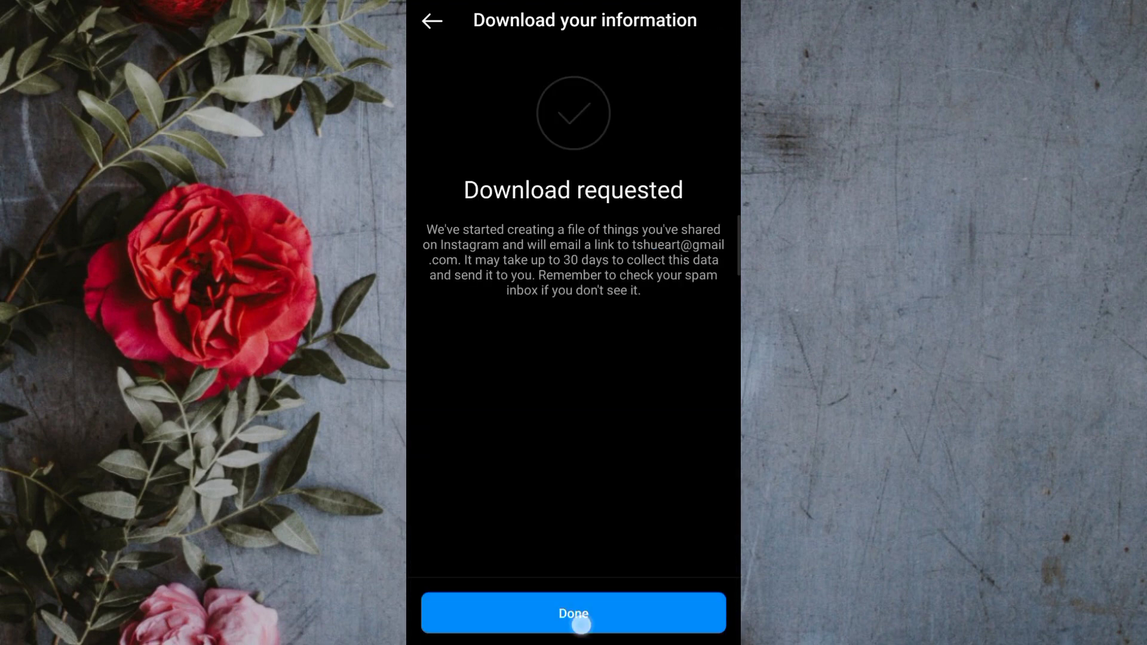
click(573, 613)
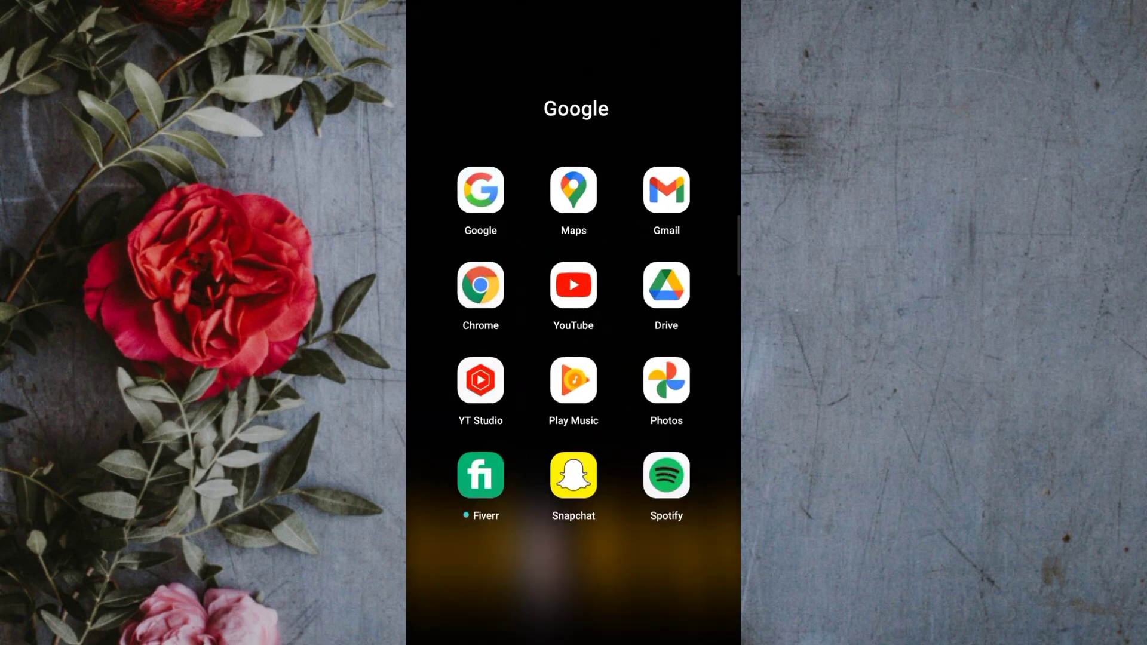
In Gmail, follow the Your Instagram information email's download link into Chrome
click(664, 191)
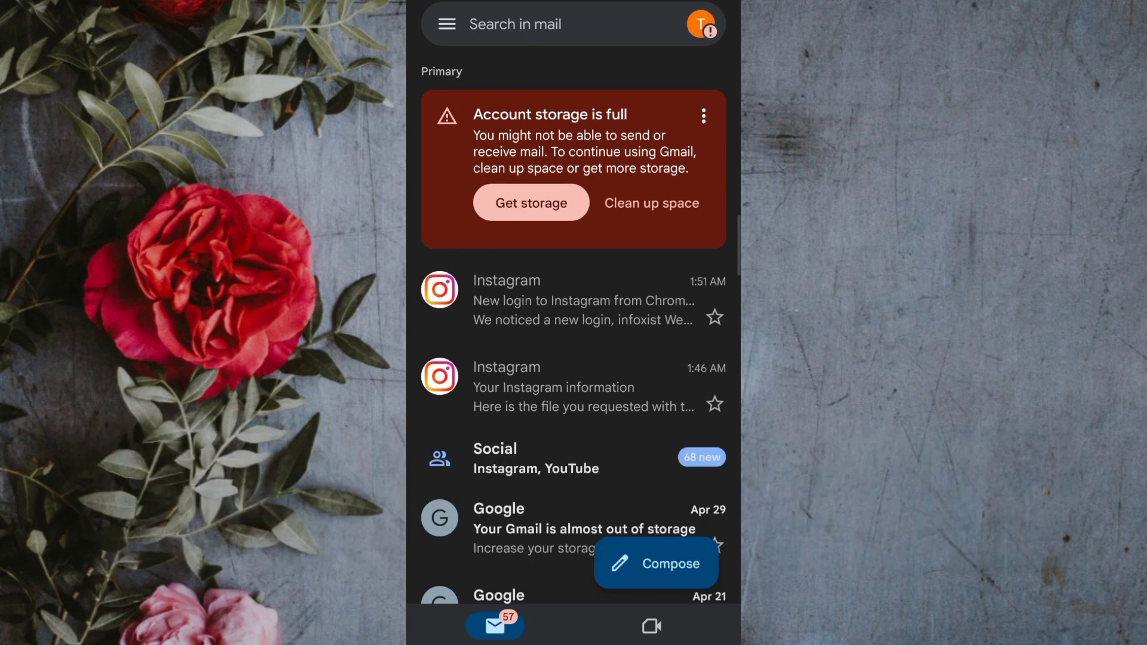
click(553, 386)
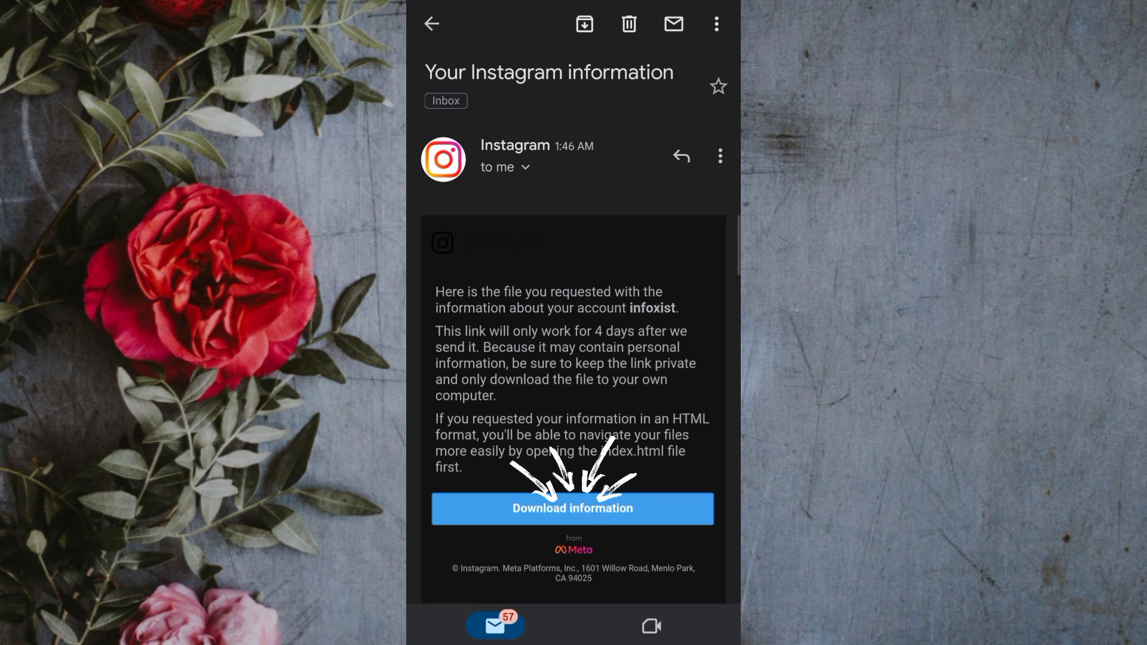
click(573, 509)
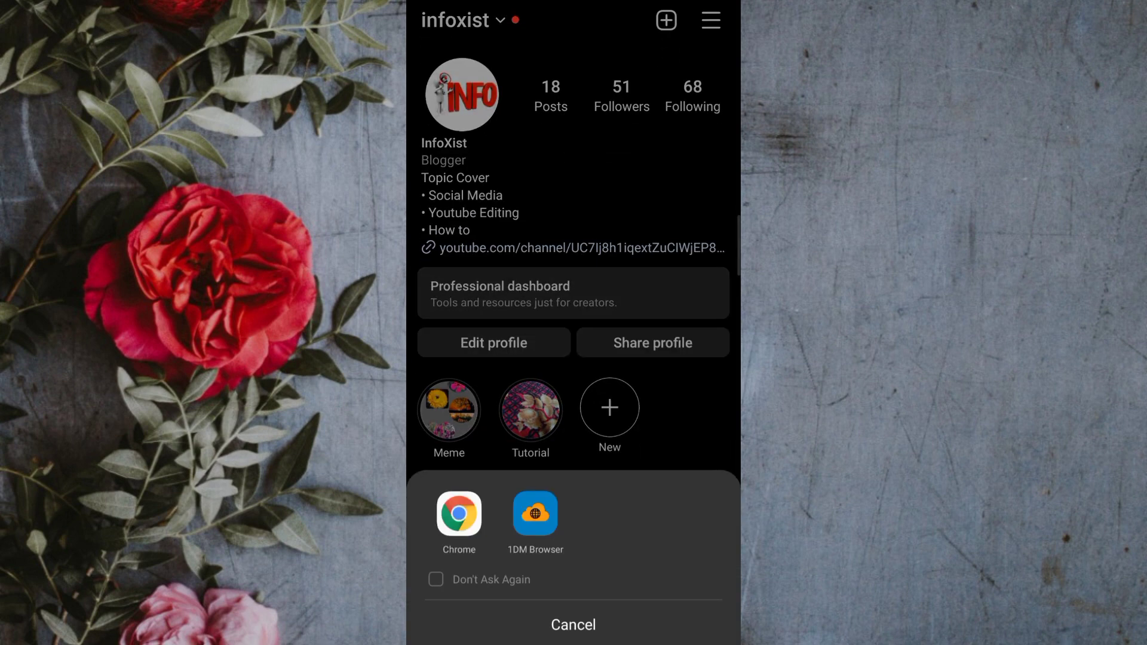
click(459, 514)
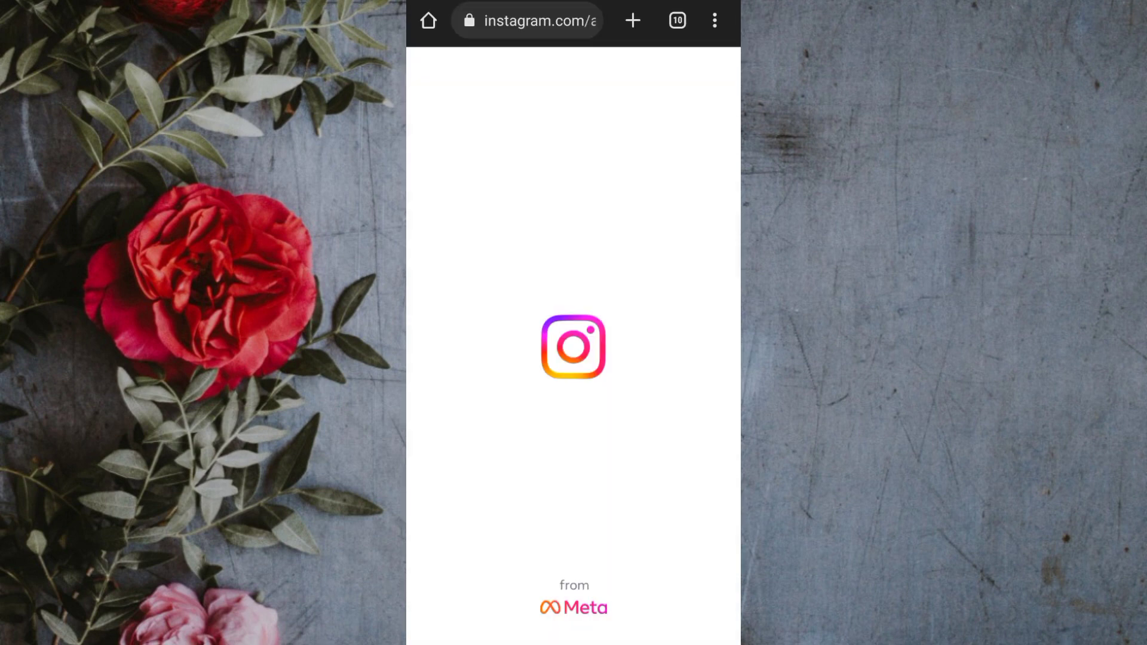
Log in to Instagram in Chrome and start the information file download, retrying until it begins
text(infoxist)
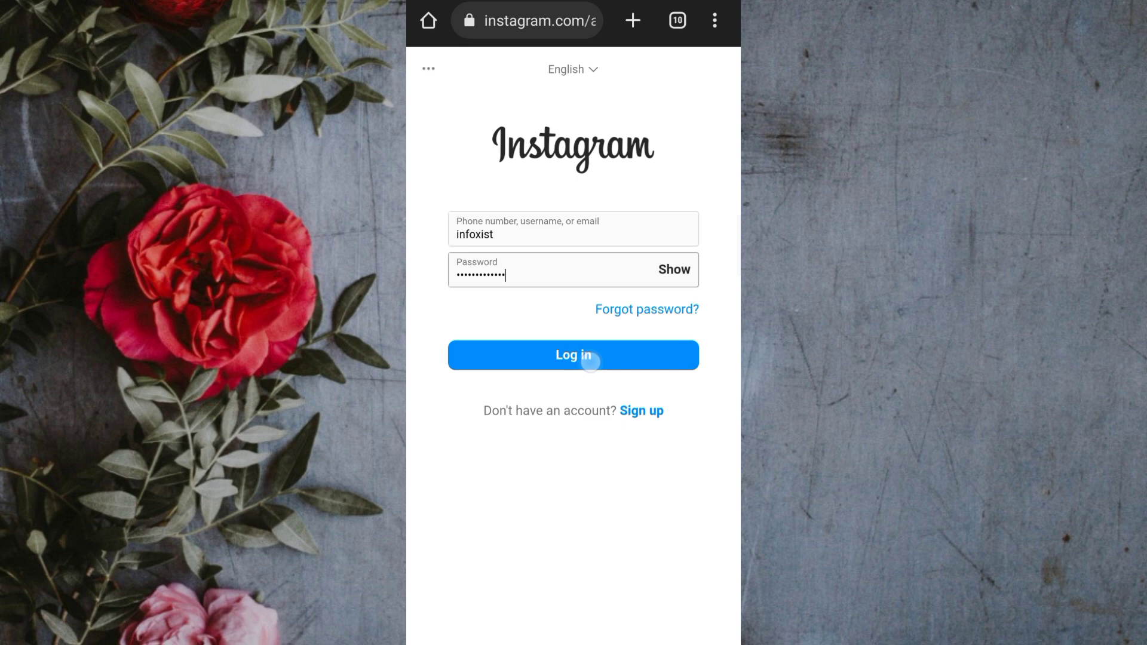
click(572, 355)
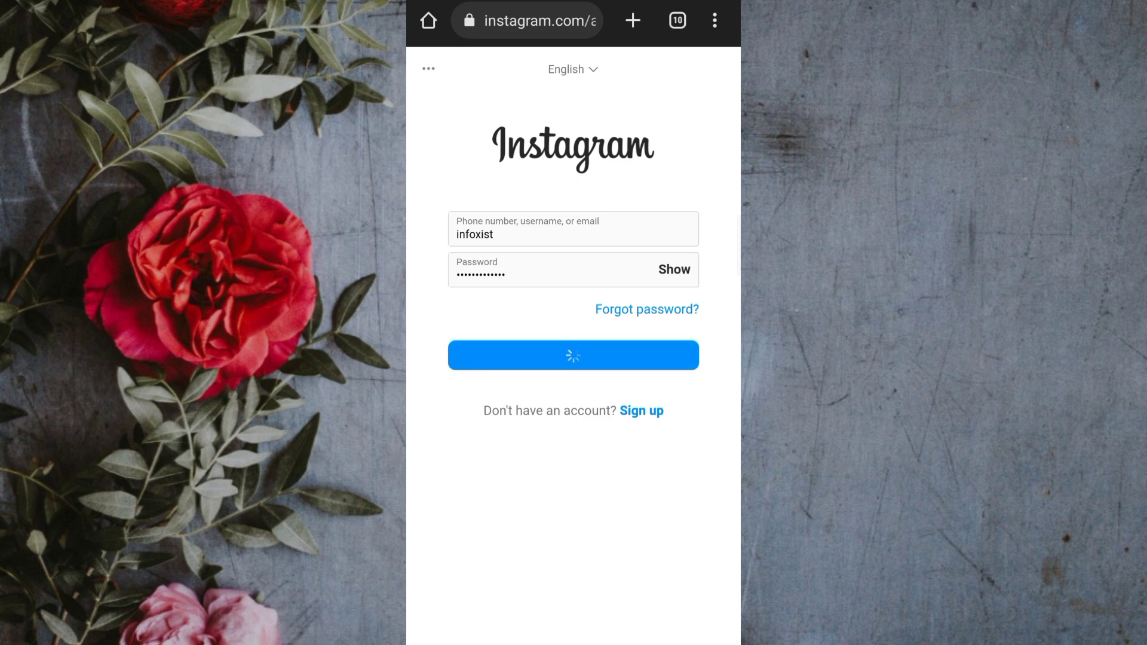
click(572, 355)
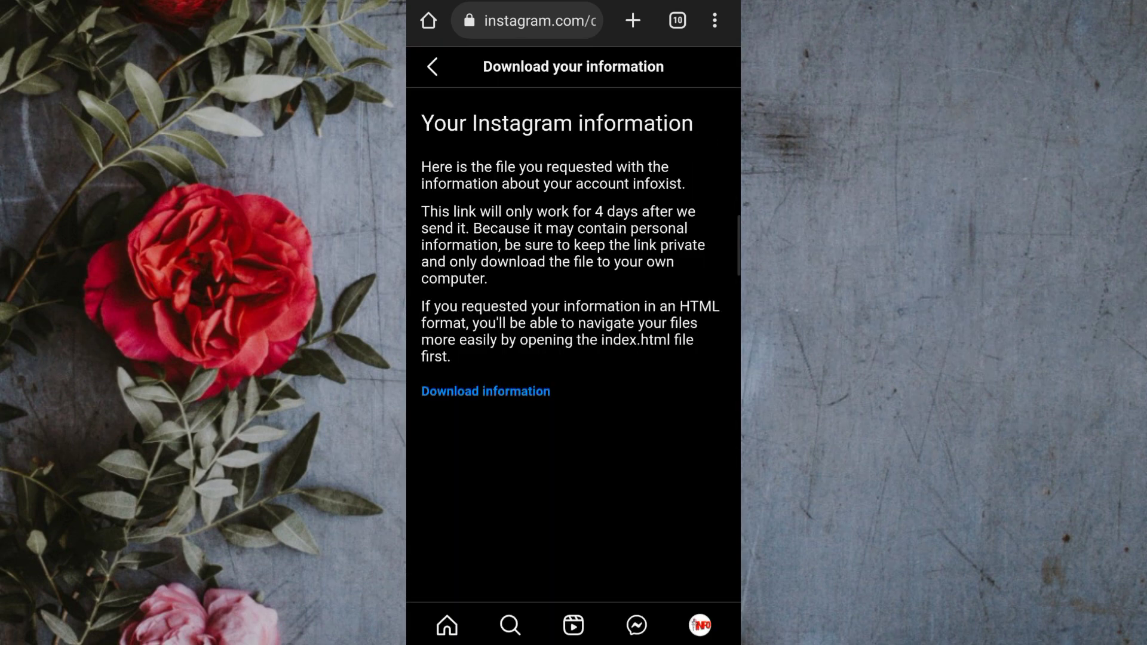
click(484, 392)
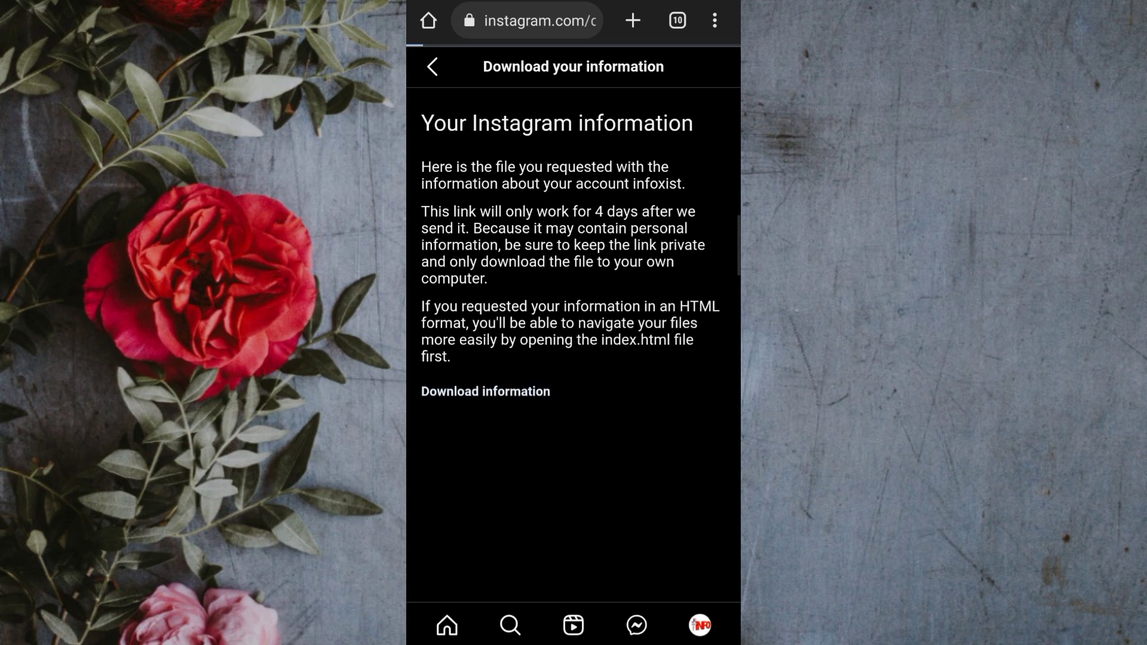
click(486, 392)
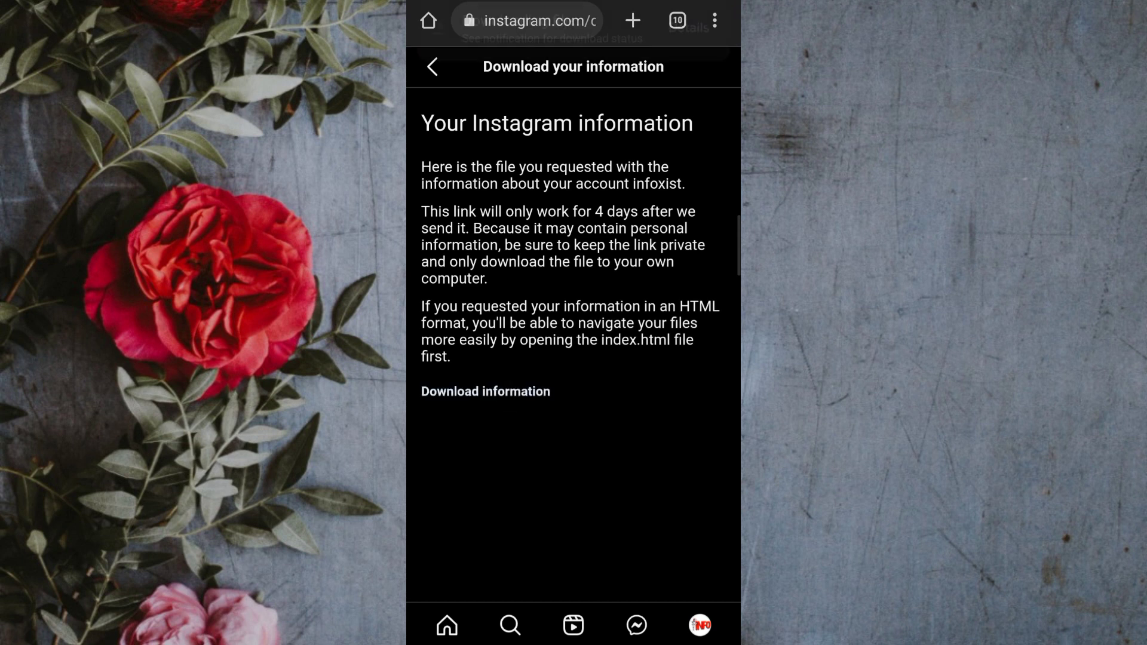
click(485, 392)
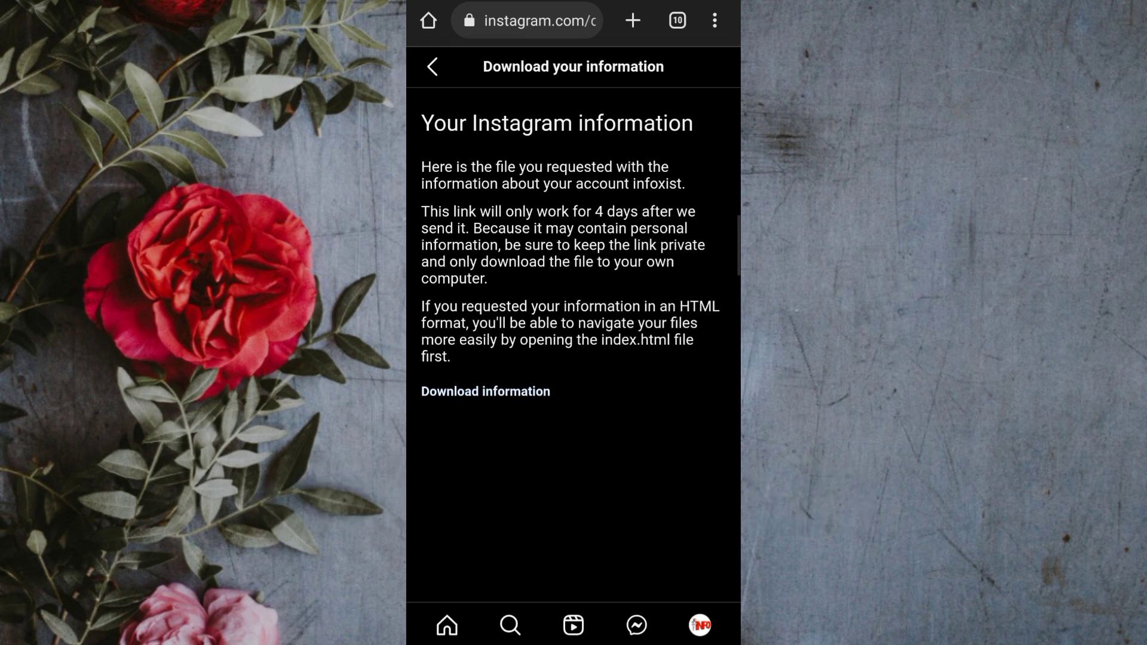
click(485, 392)
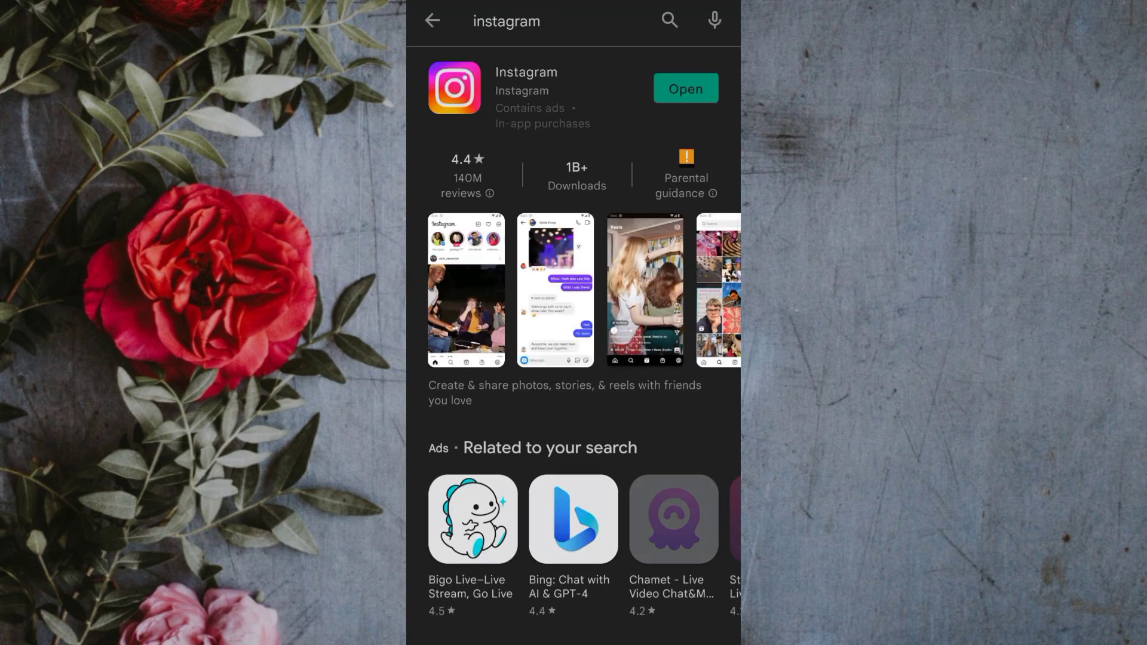
Search the Play Store for 'zip' extractor apps and pick the RAR archiver listing
click(507, 20)
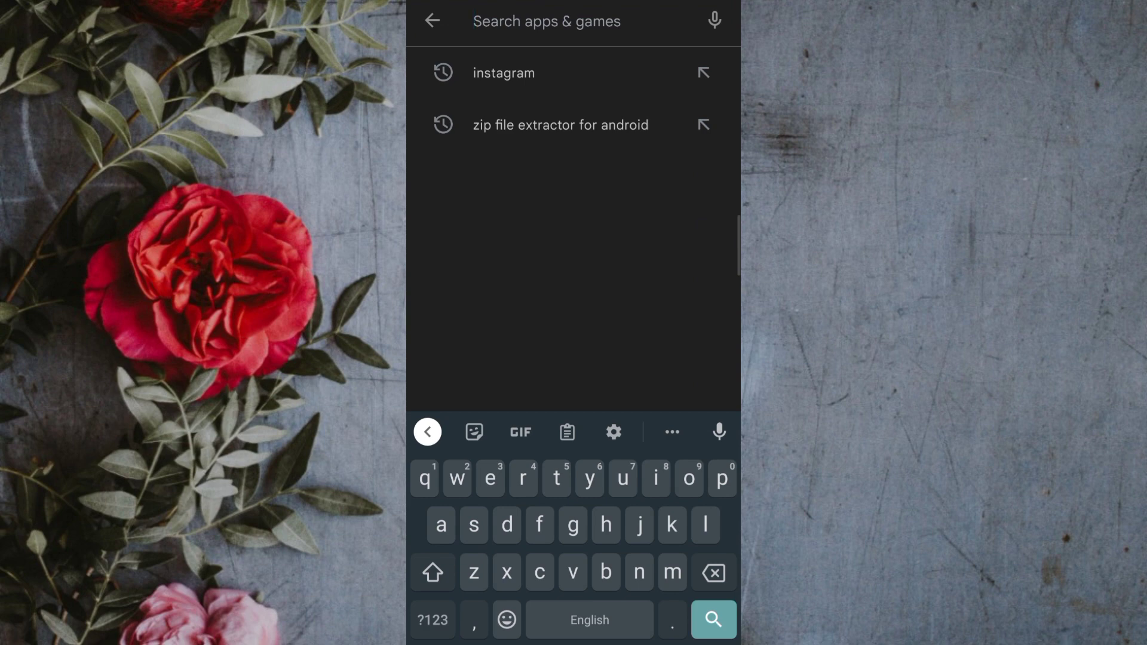
text(zip)
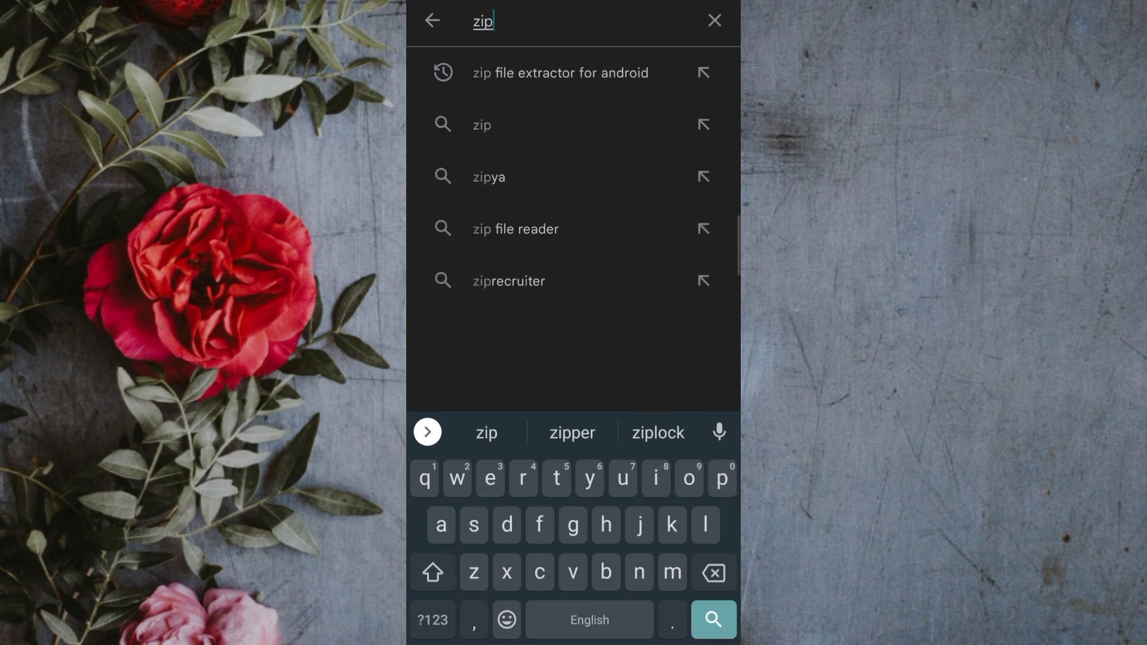
click(559, 73)
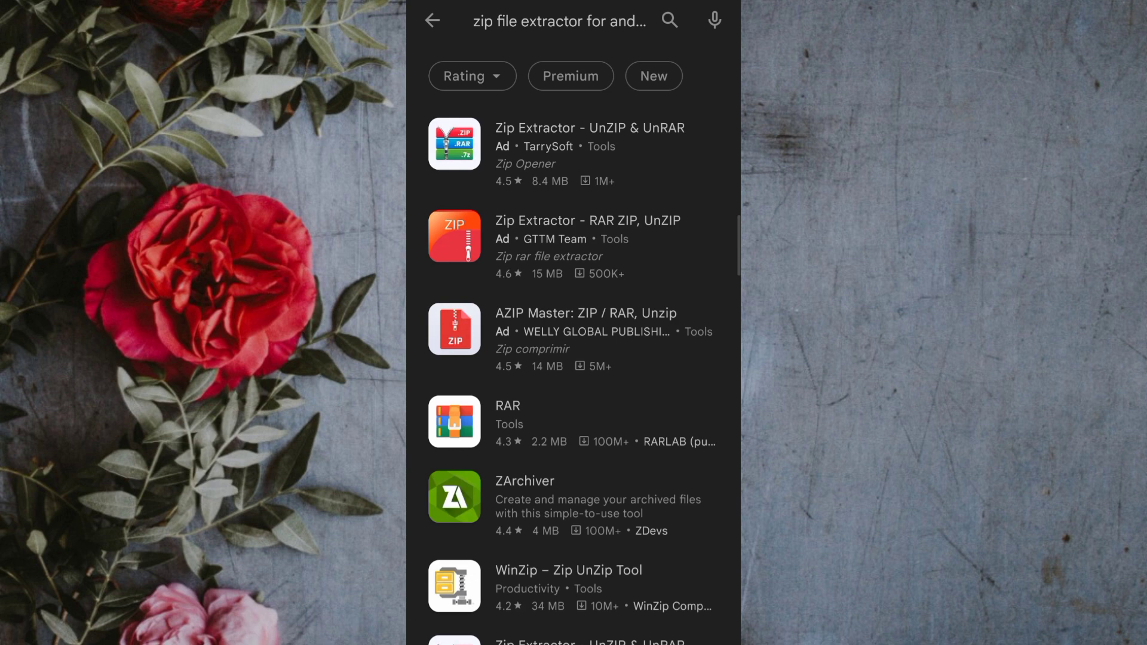
scroll(down, 3)
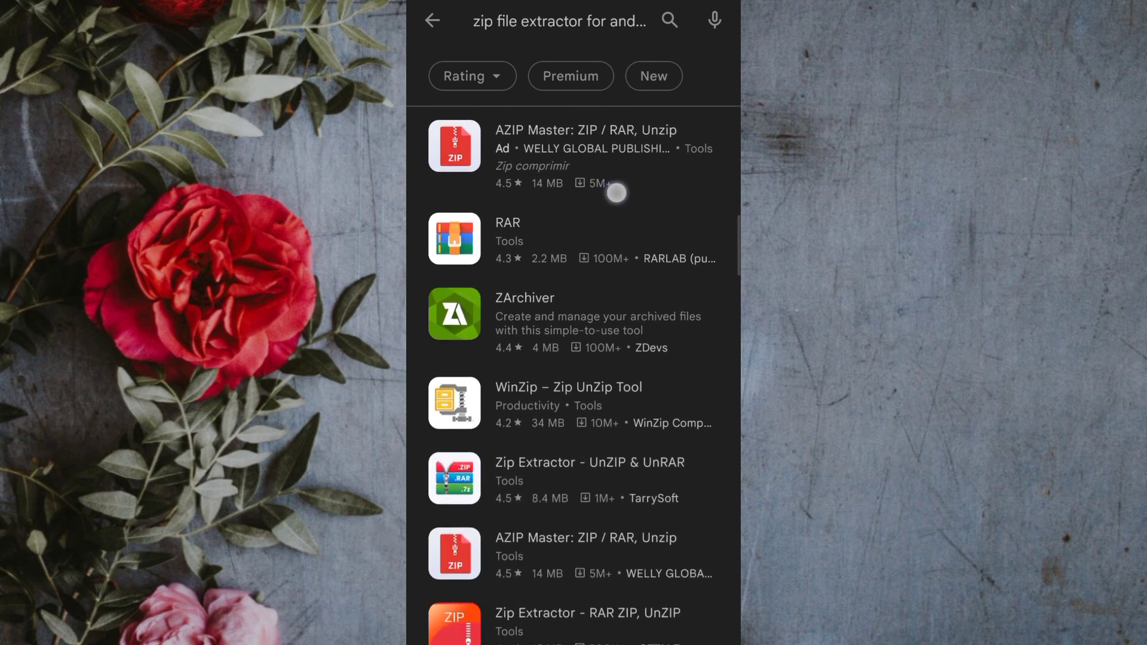
click(507, 238)
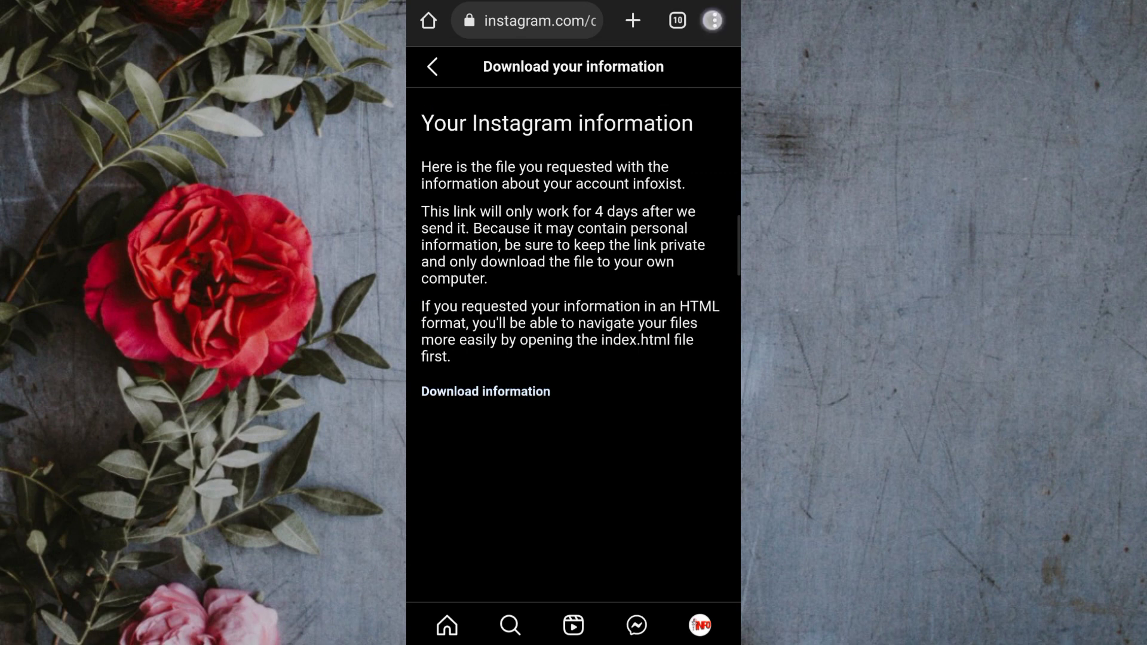
From Chrome's Downloads list, open the Instagram data zip with RAR
click(711, 20)
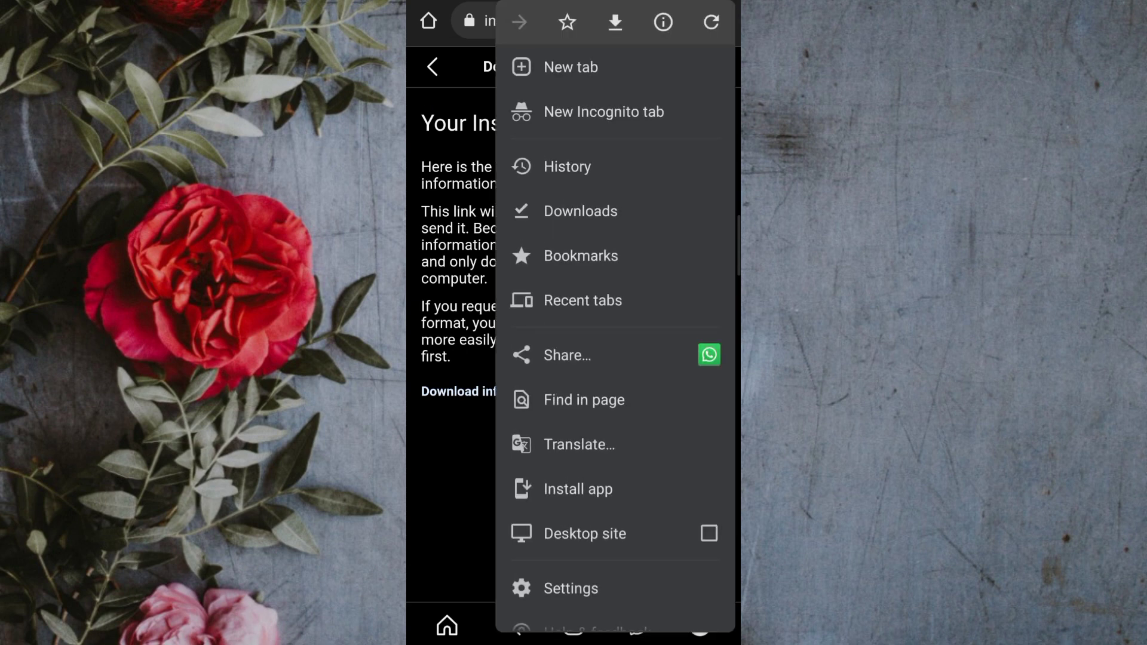
click(581, 211)
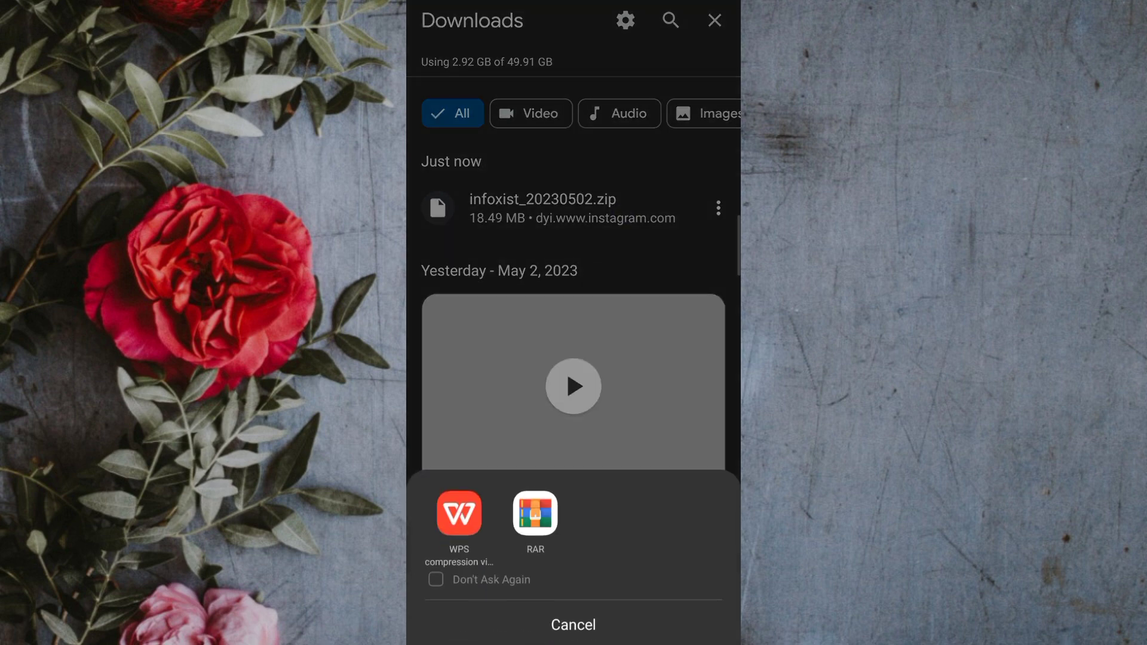
click(572, 623)
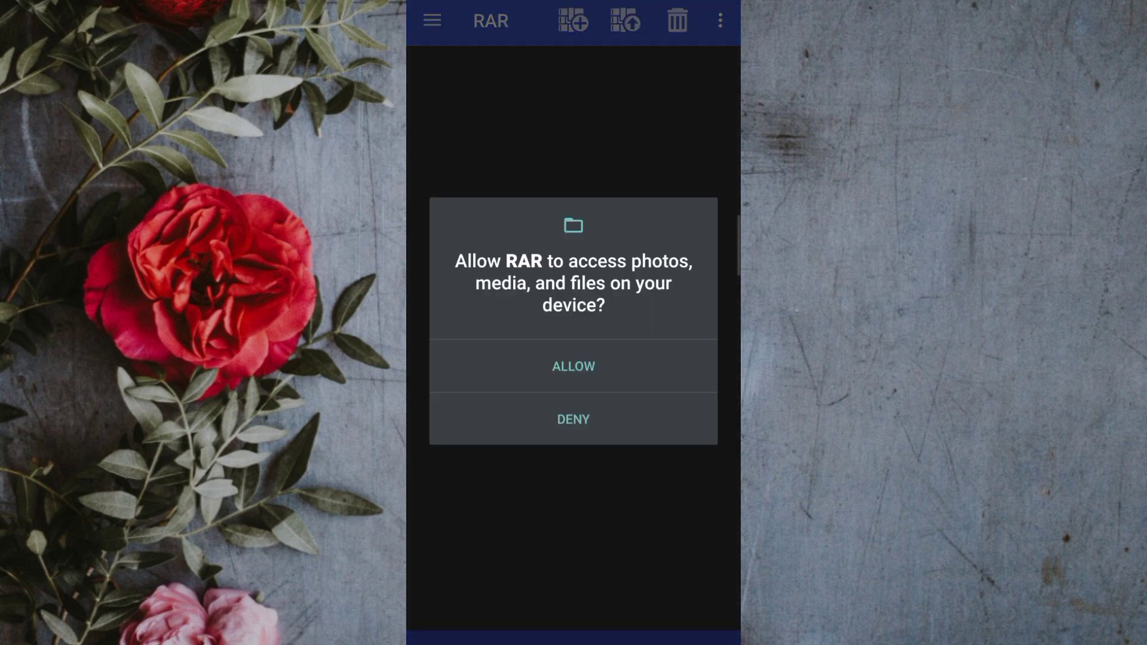
Grant RAR file access, dismiss its prompts and browse to the messages inbox folders
click(572, 365)
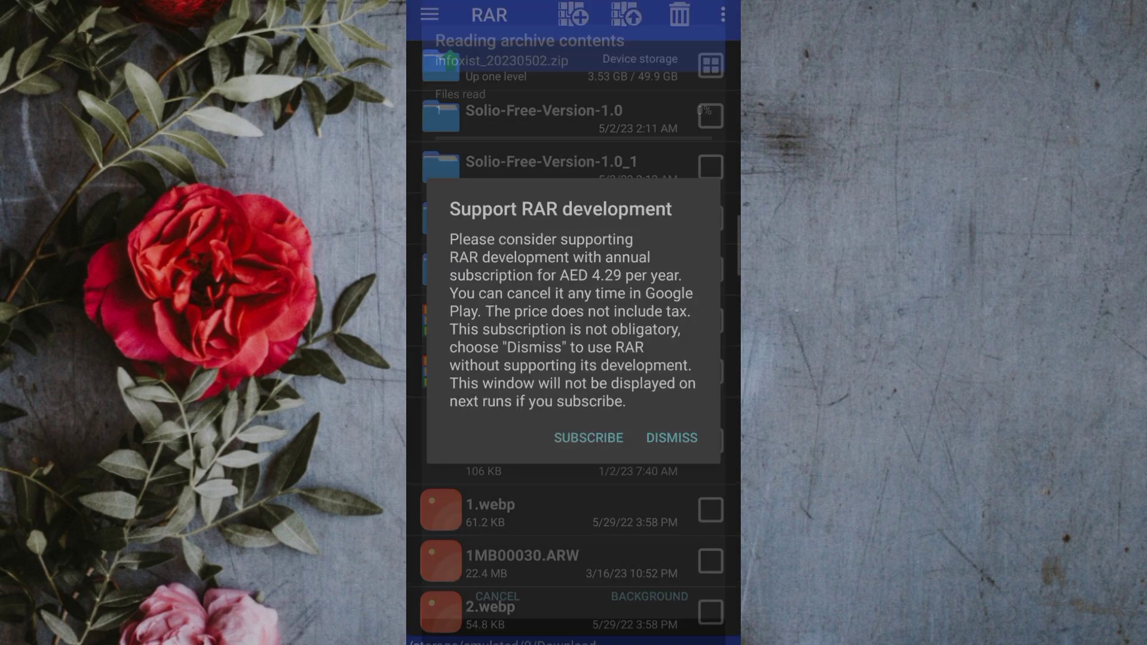
click(669, 435)
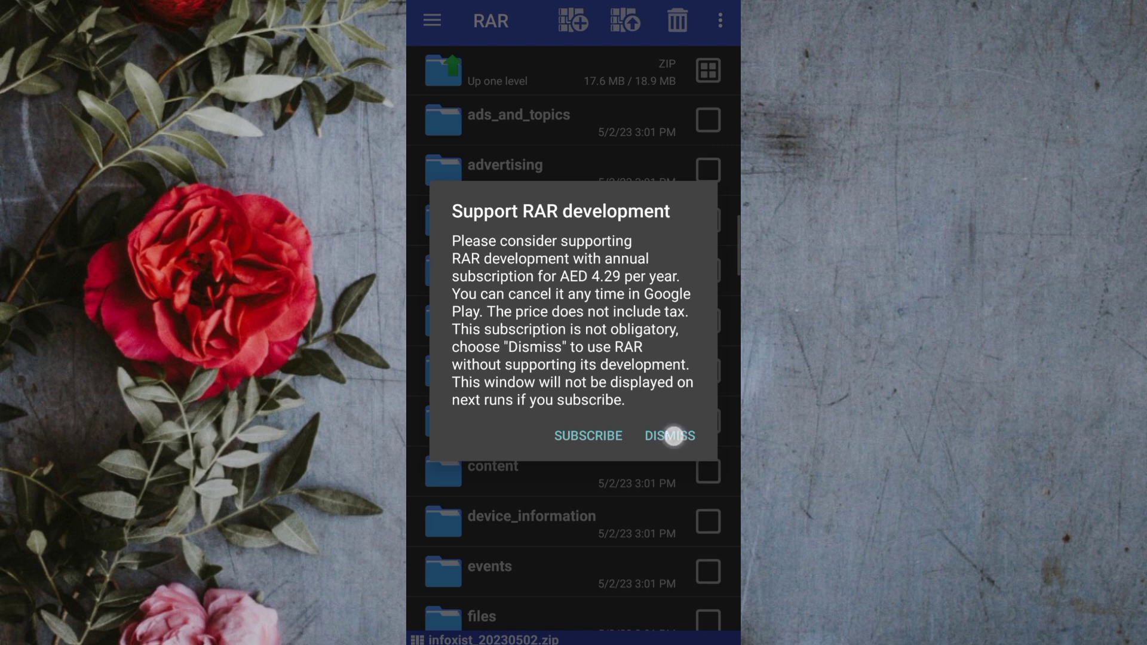
click(667, 435)
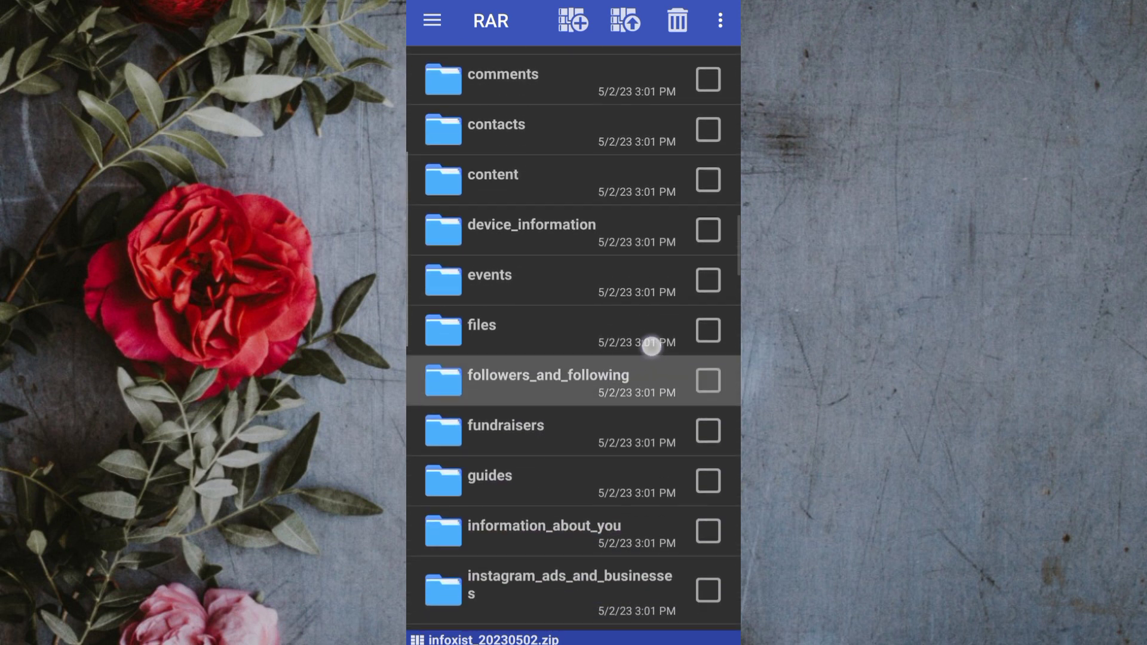
scroll(down, 3)
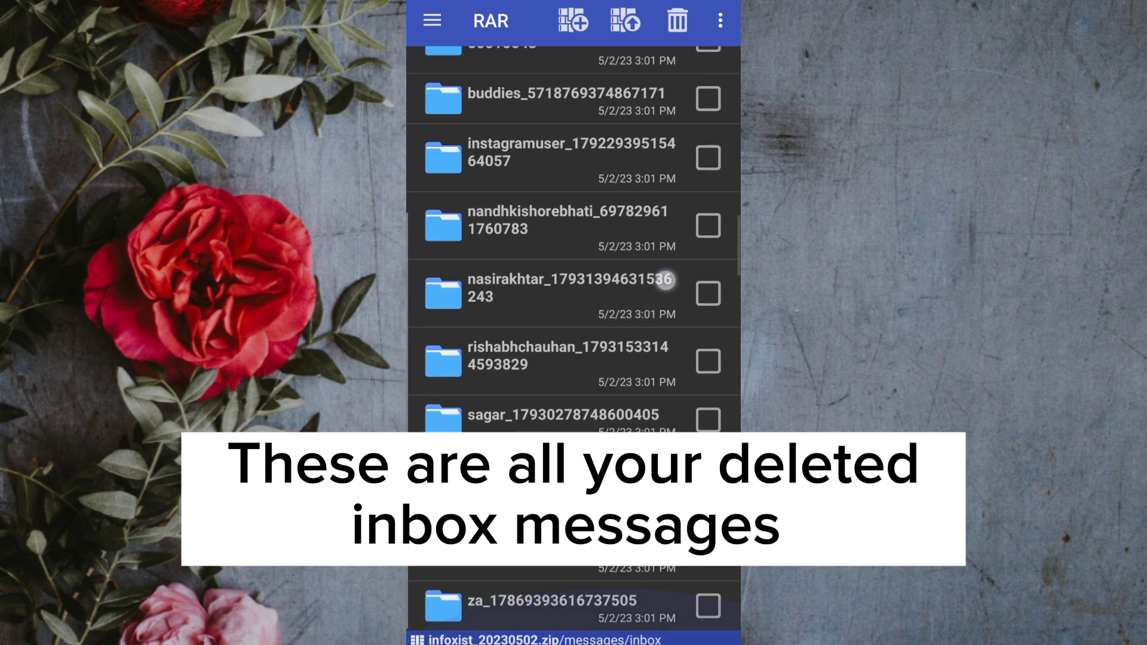
scroll(down, 3)
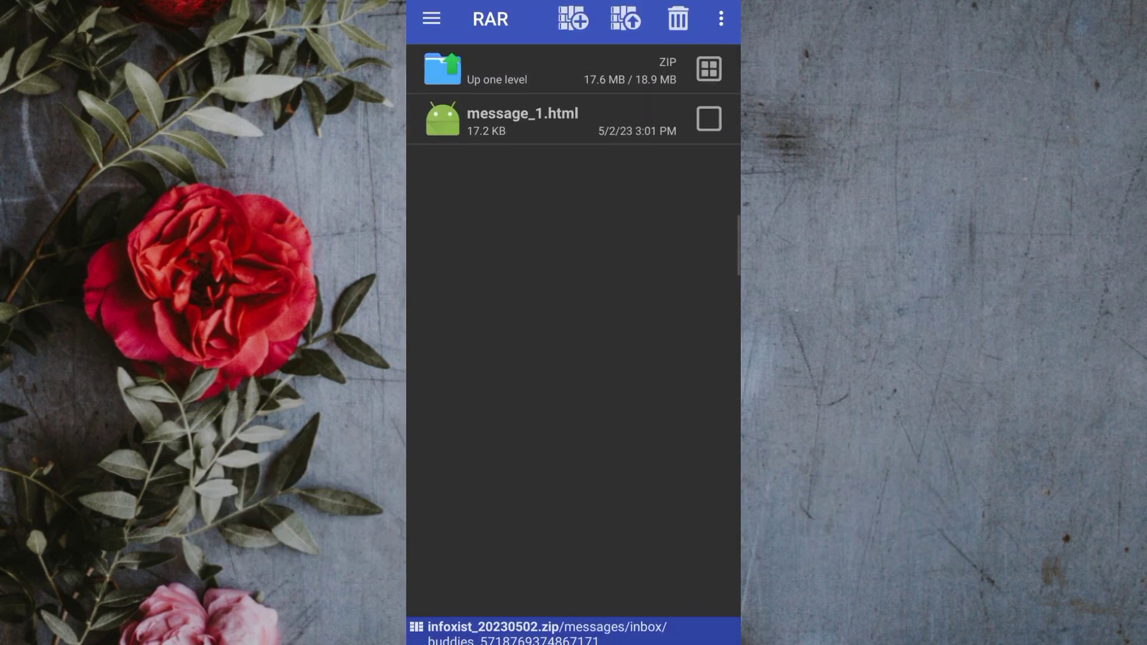
View the conversation's message_1.html in HTML Viewer
click(522, 122)
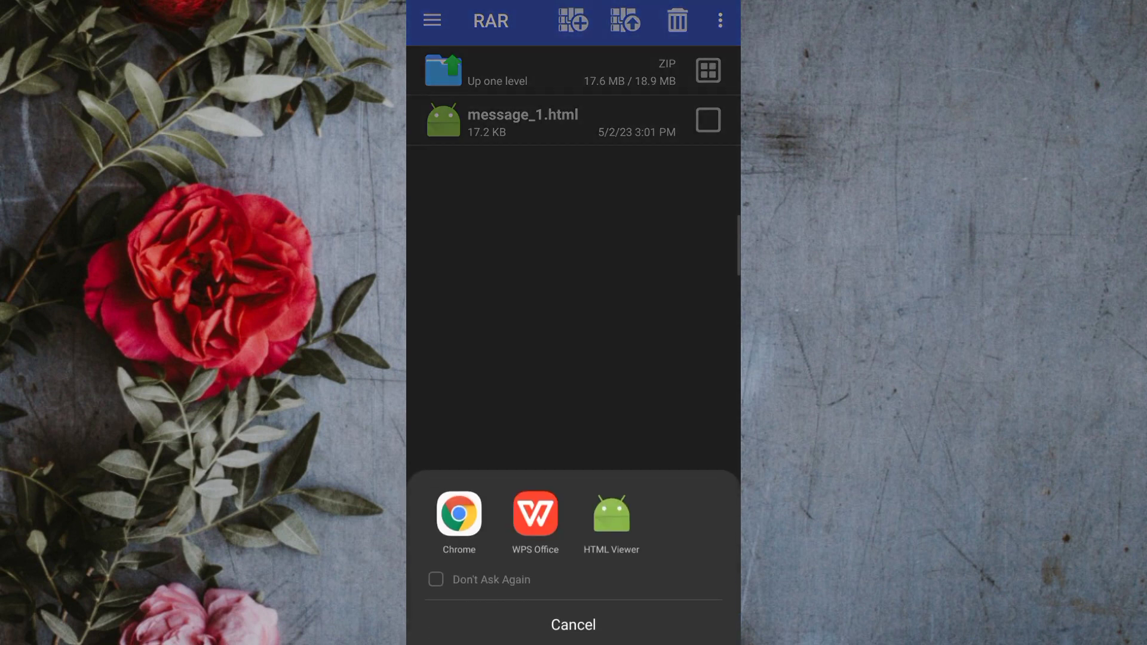
click(612, 521)
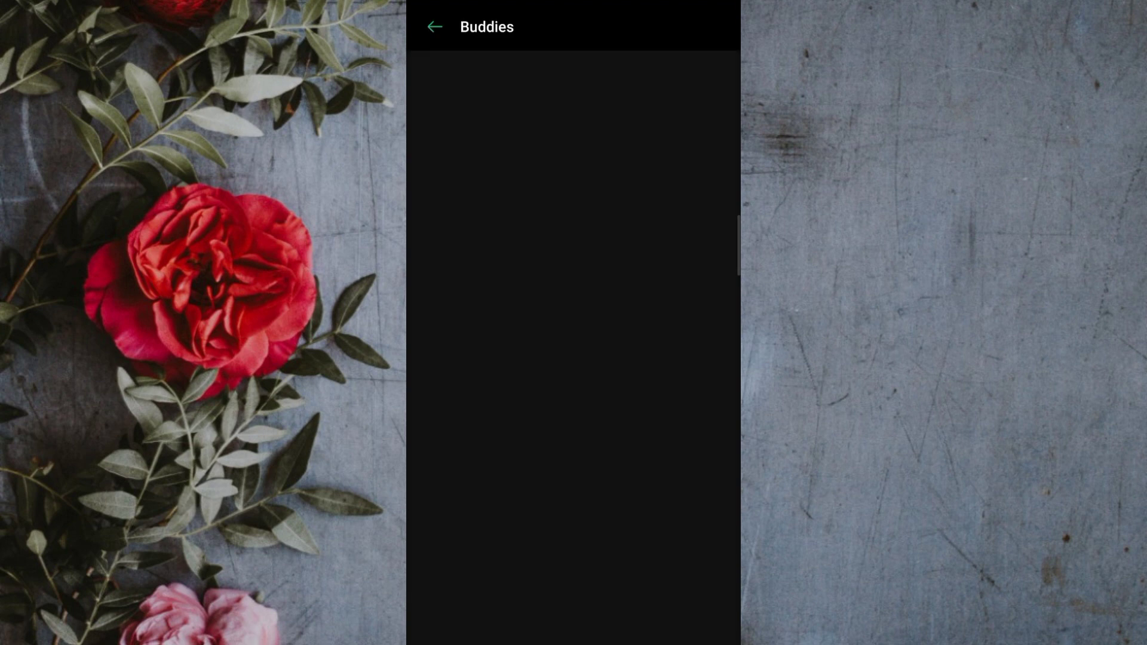